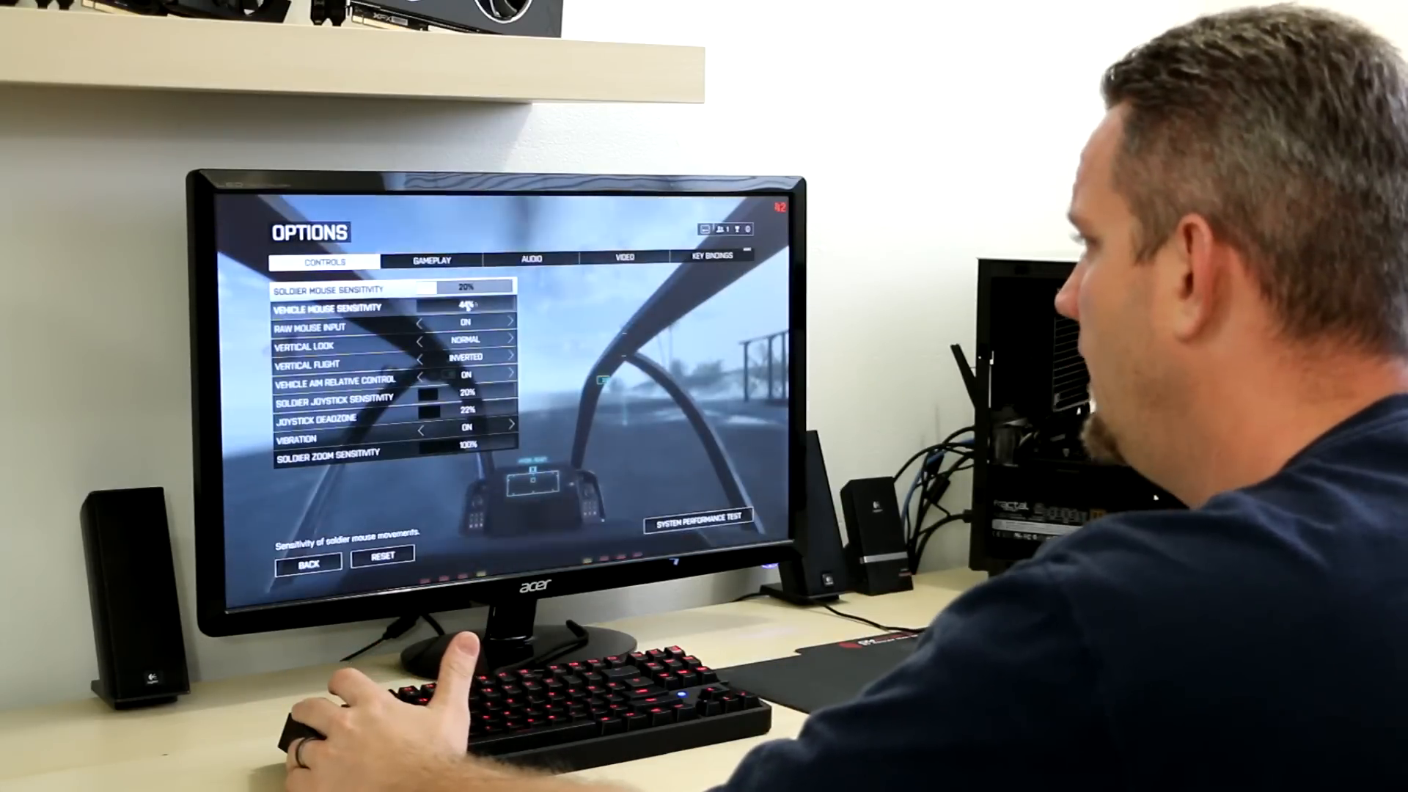
Step: Switch to the VIDEO options and set Fullscreen Resolution to 1280x1024 60.00Hz
click(621, 261)
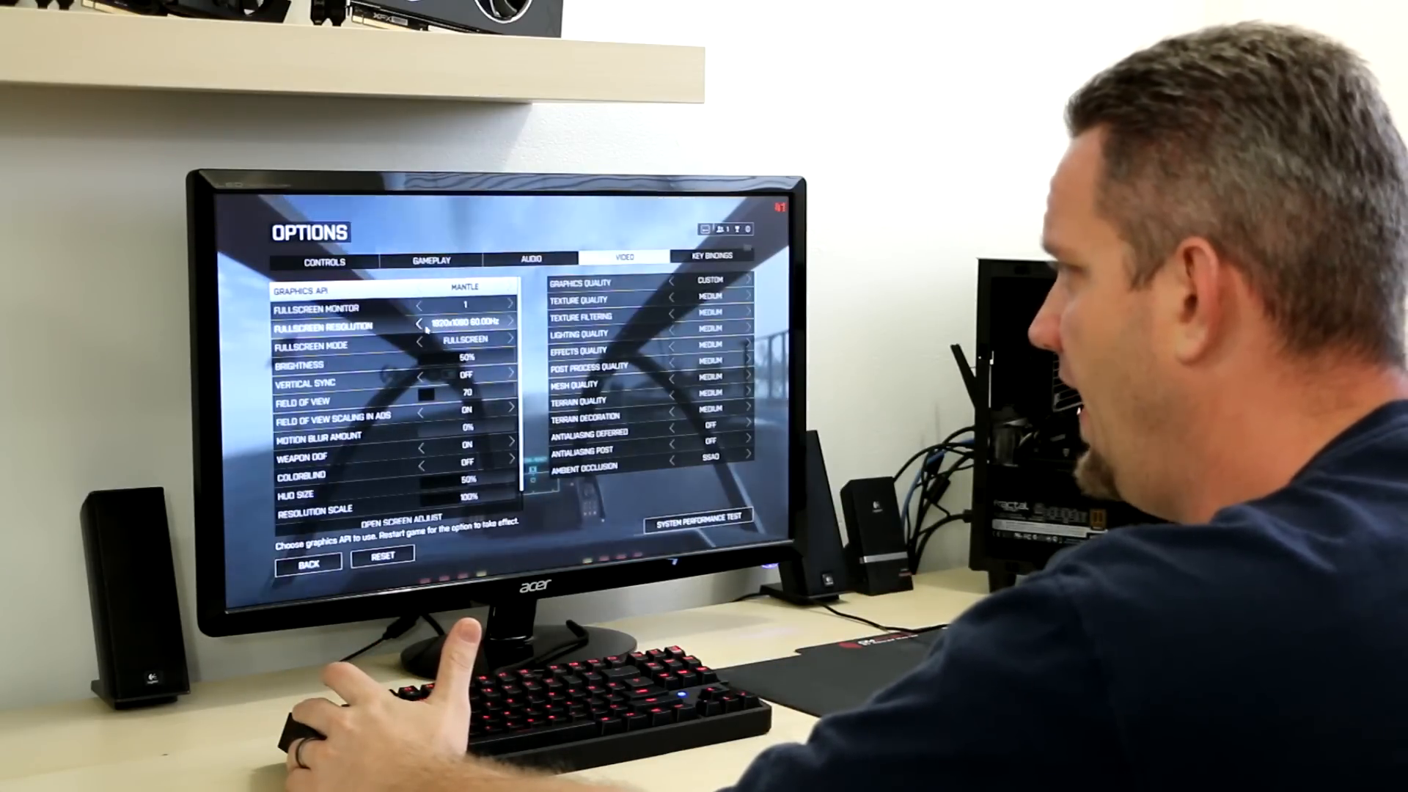
click(429, 325)
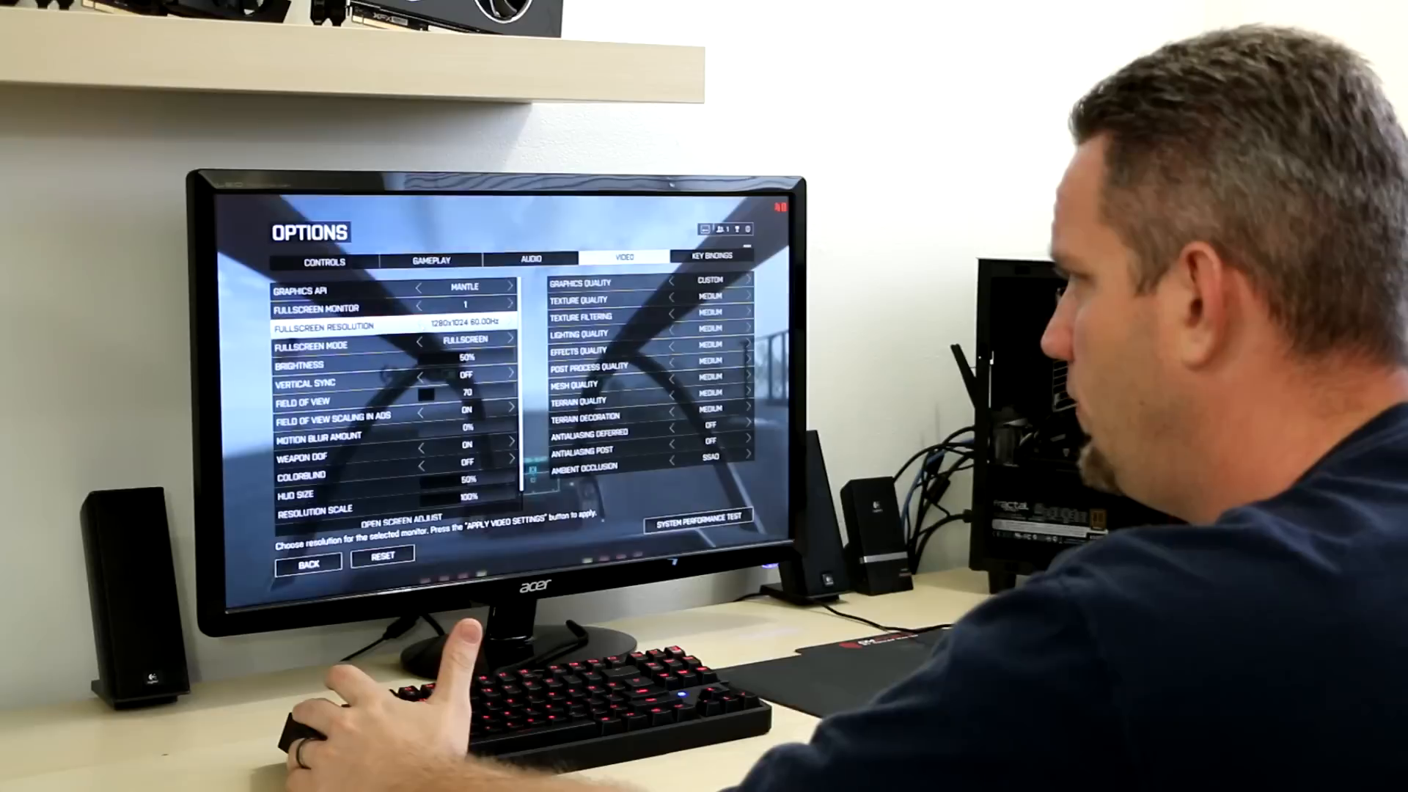